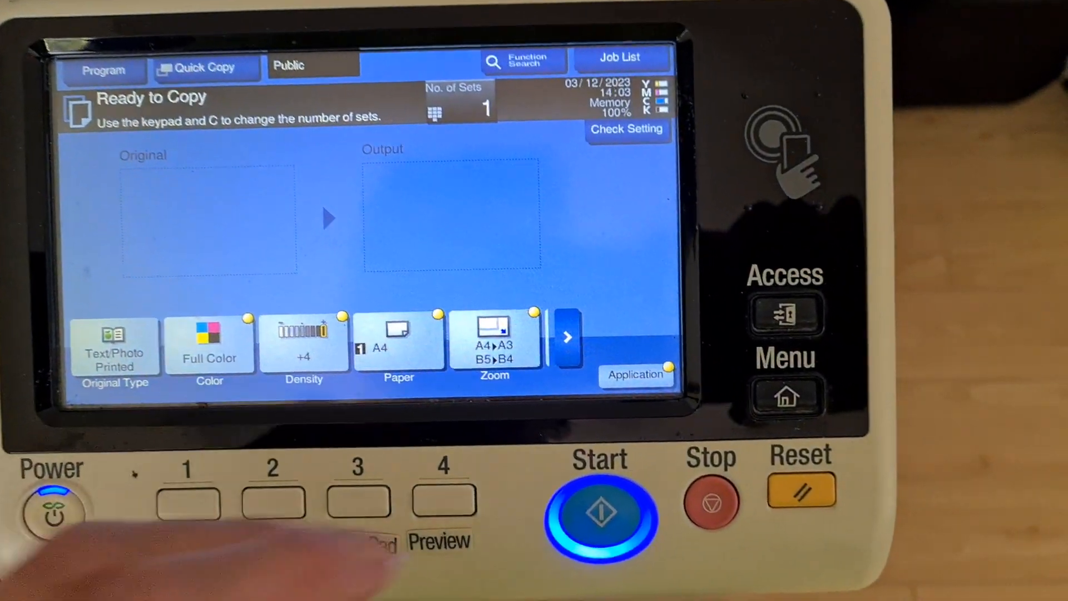
Step: Bring up the Application functions list showing Negative/Positive Reverse and Color Adjust on
click(635, 374)
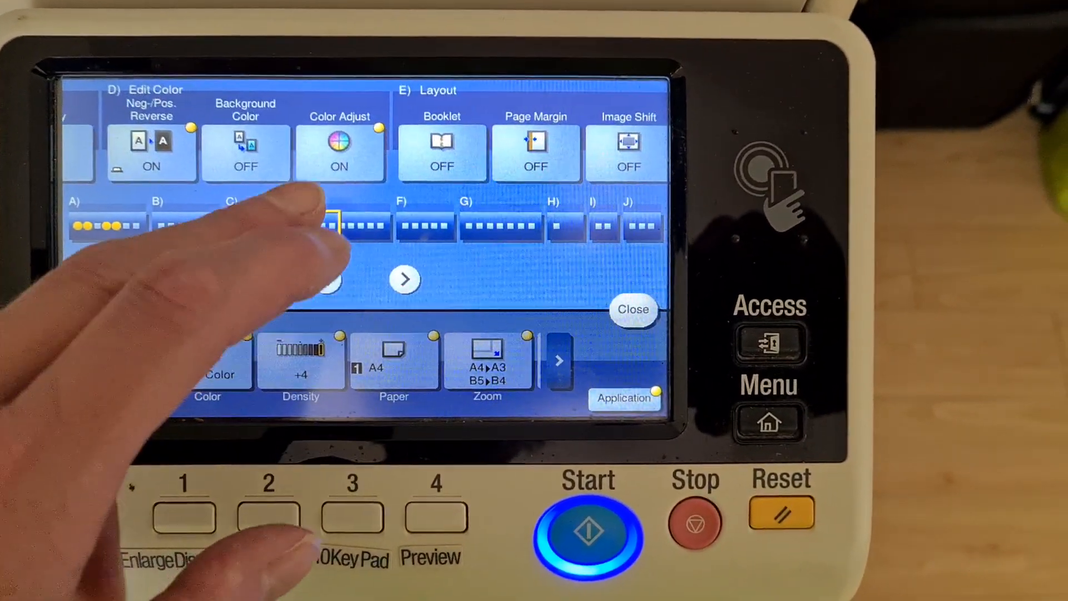
Step: Lower the Color Adjust colour balance for Y, M, C and K, then confirm
click(338, 154)
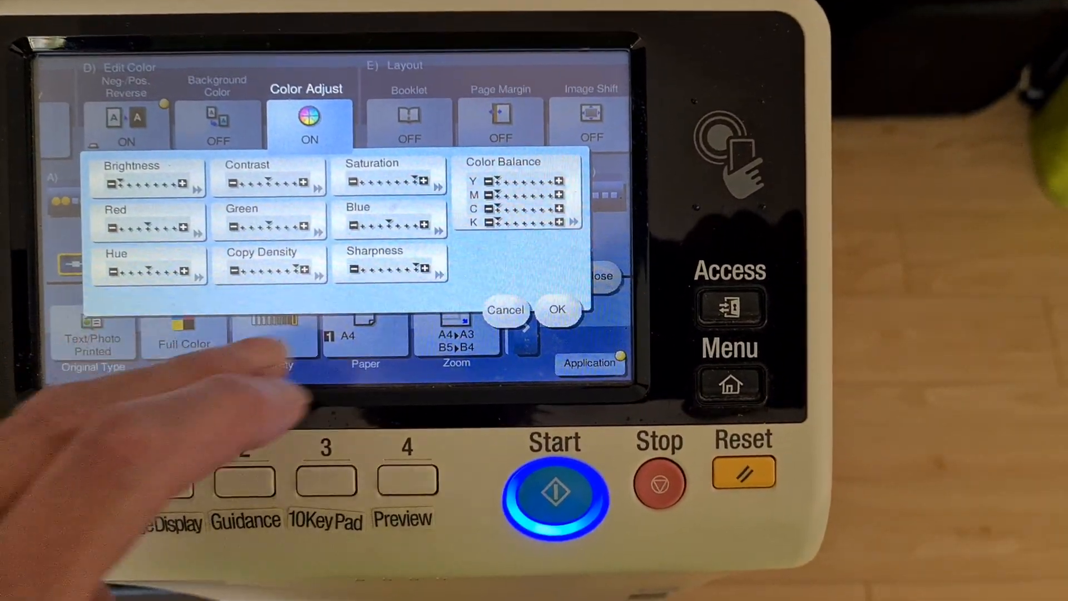
click(519, 190)
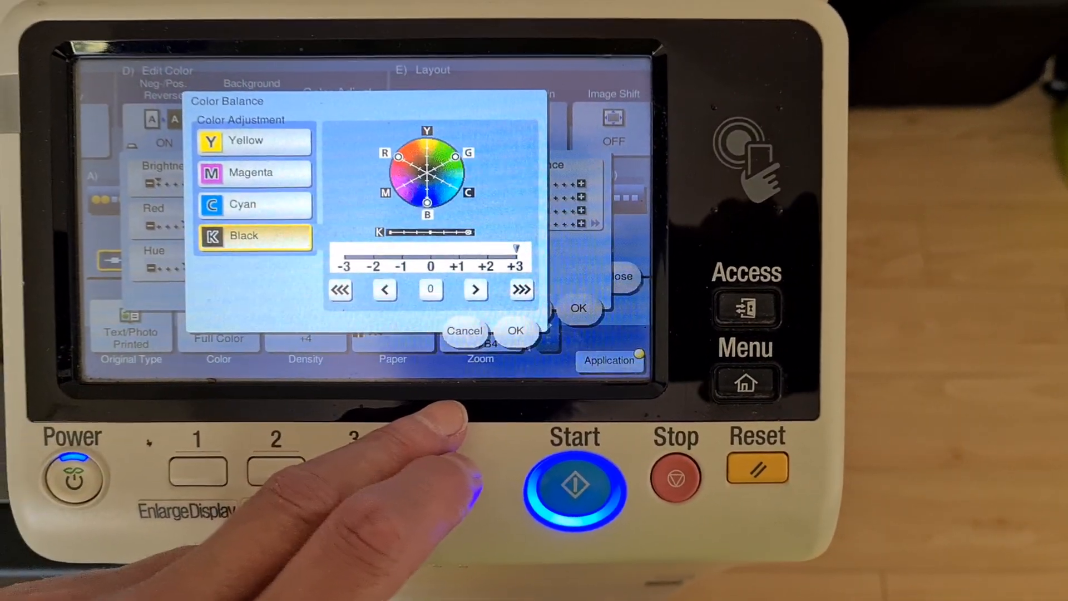
click(516, 330)
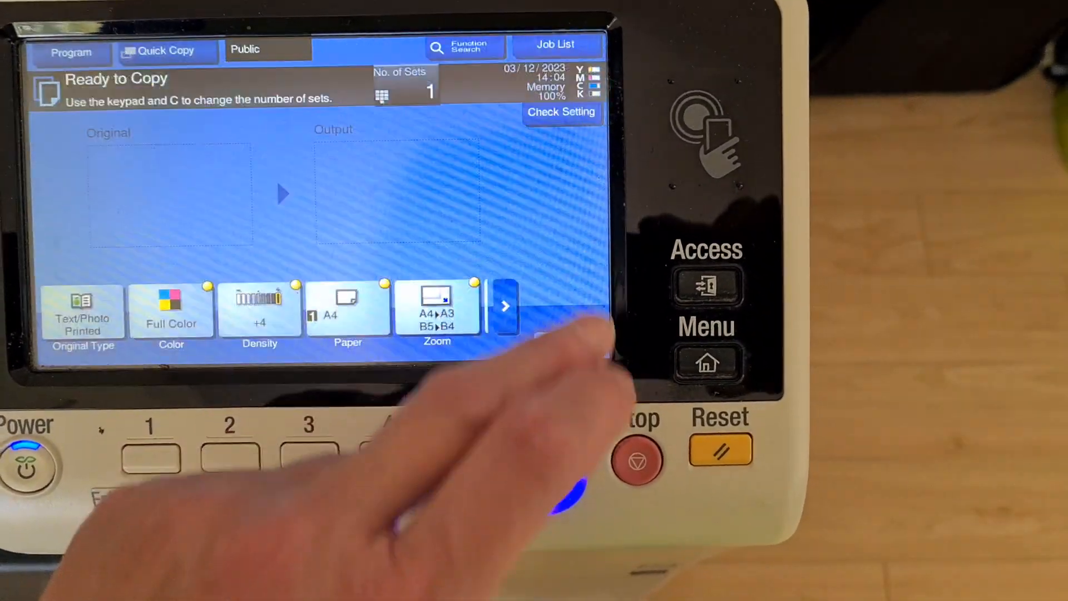